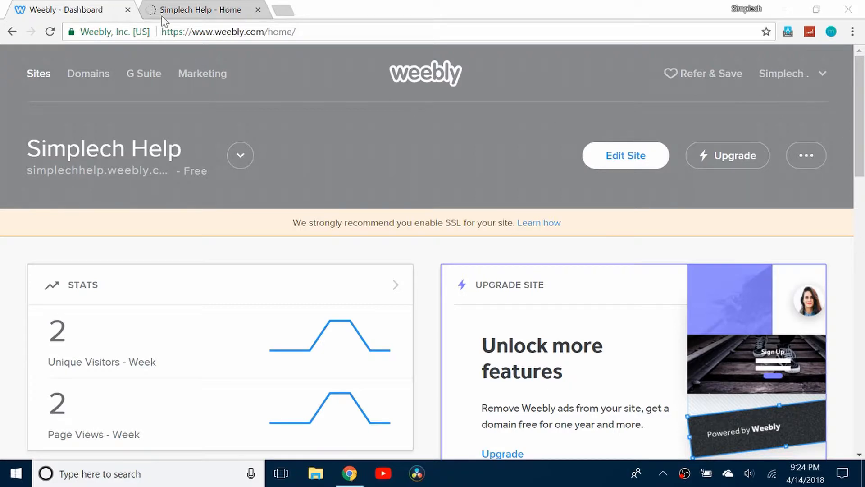
- Open the Simplech Help site in the Weebly editor from the dashboard
click(223, 32)
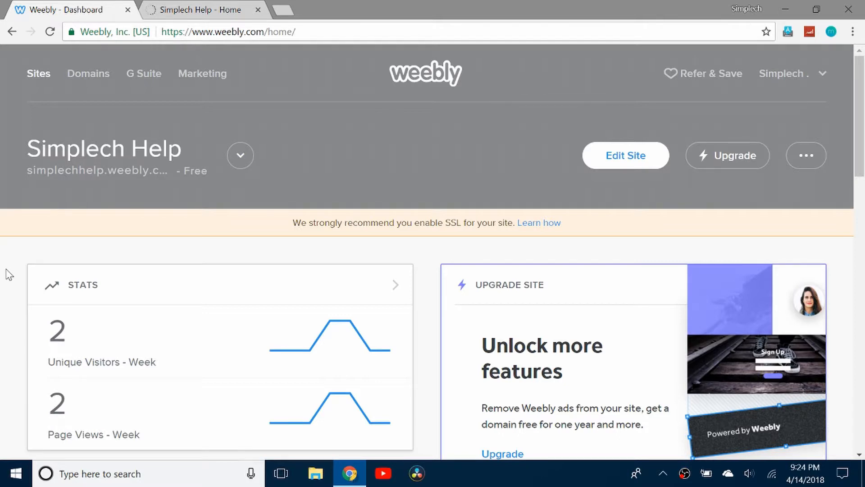
mouse_move(127, 21)
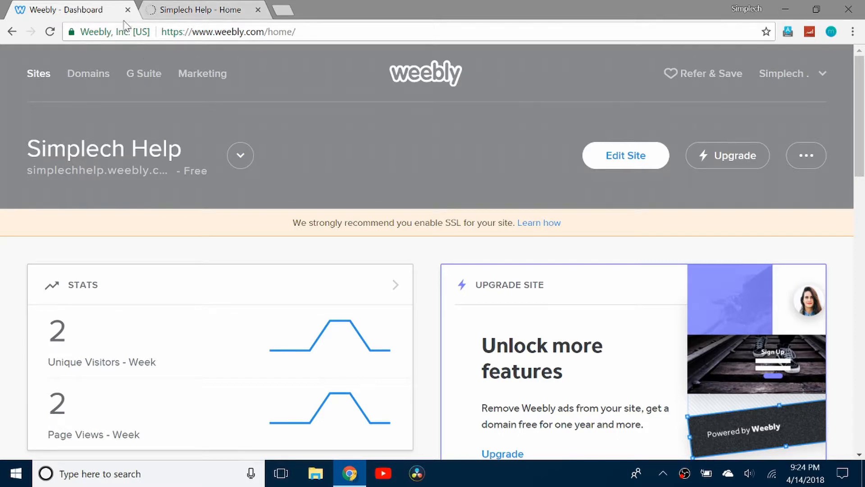
mouse_move(138, 40)
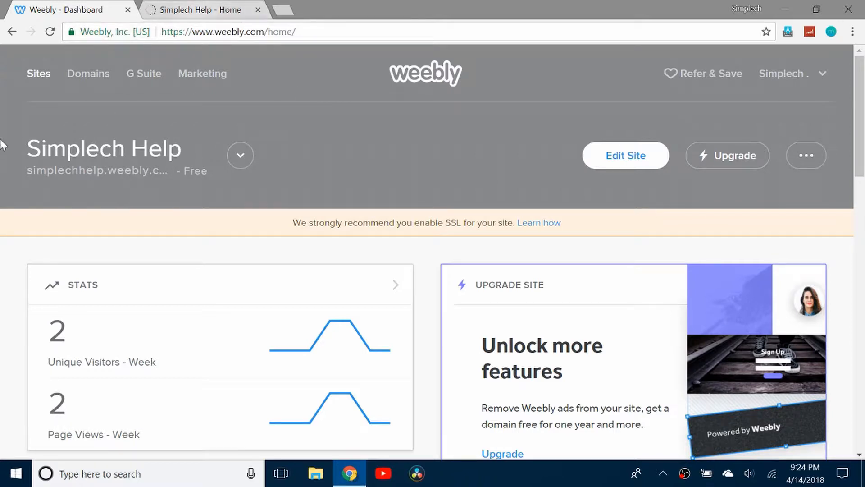
mouse_move(3, 387)
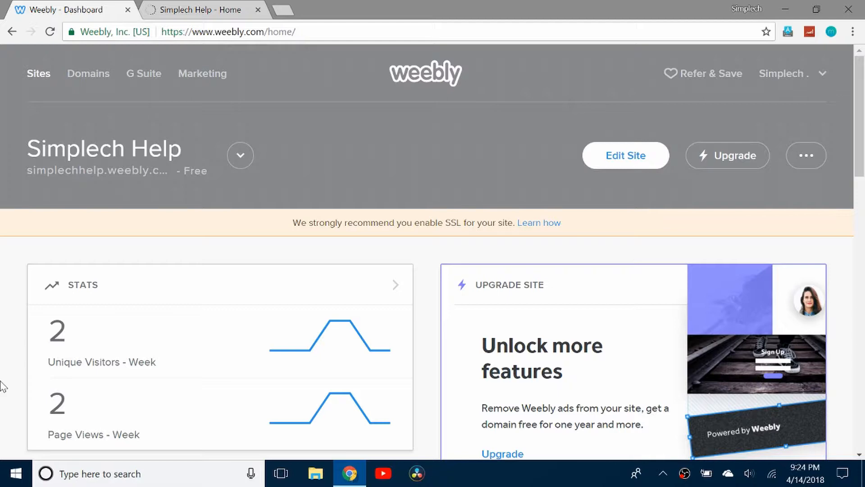
mouse_move(582, 62)
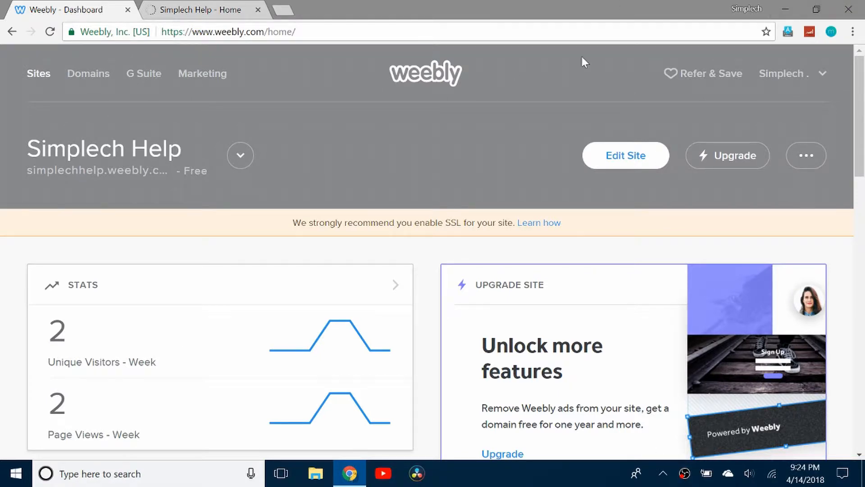
click(625, 156)
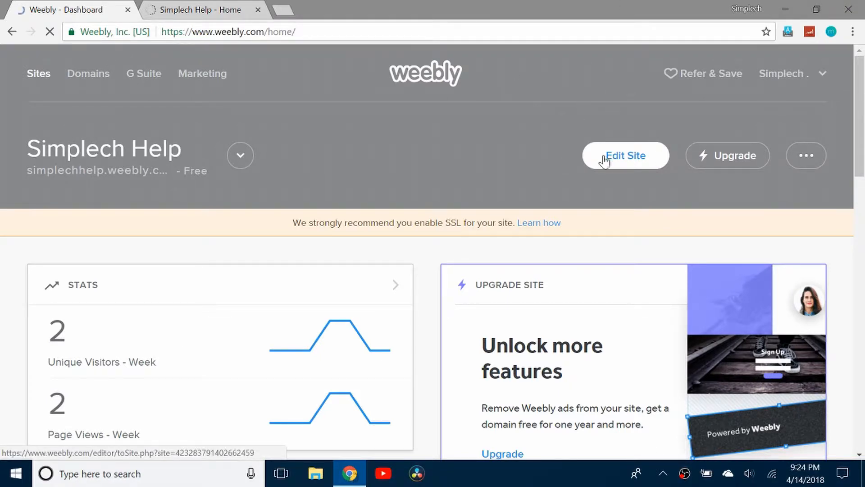
- Open the editor's Settings tab and scroll through General settings showing the site address
click(626, 155)
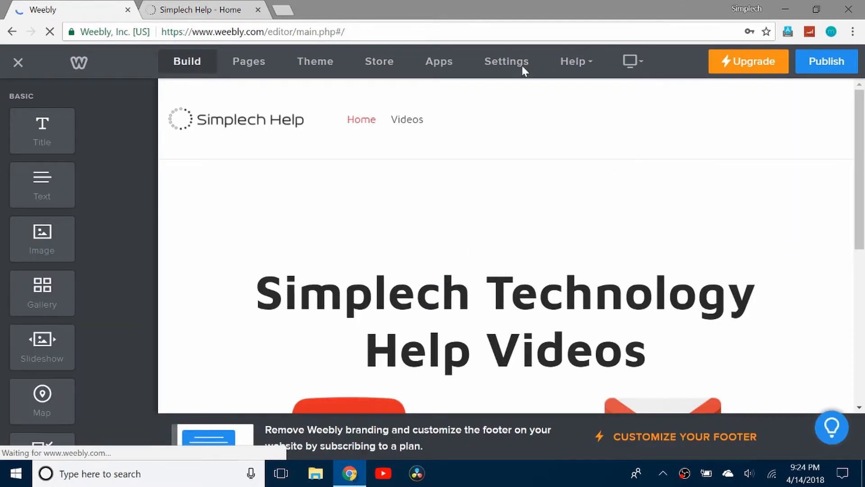
click(507, 62)
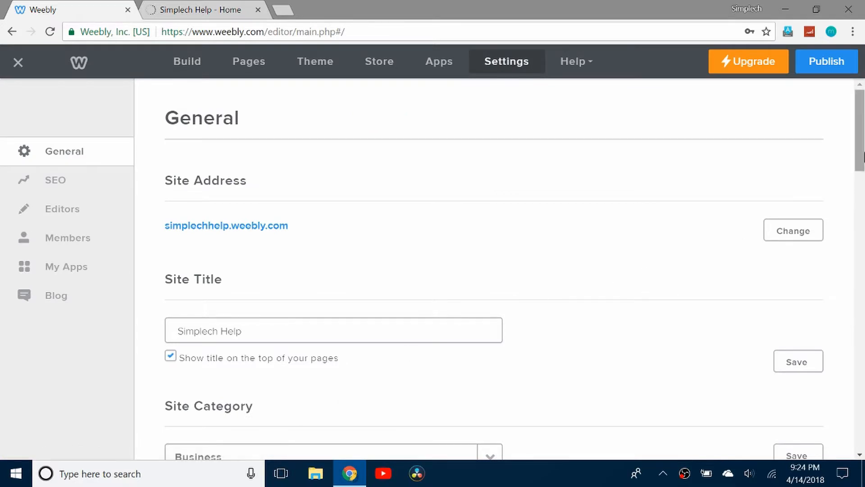
scroll(down, 3)
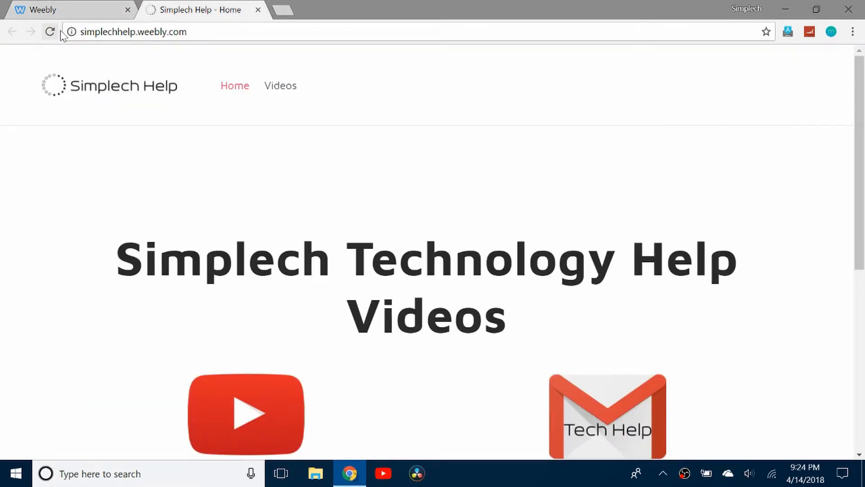
- View Chrome's site info for simplechhelp.weebly.com, which reports the connection as not secure
click(70, 31)
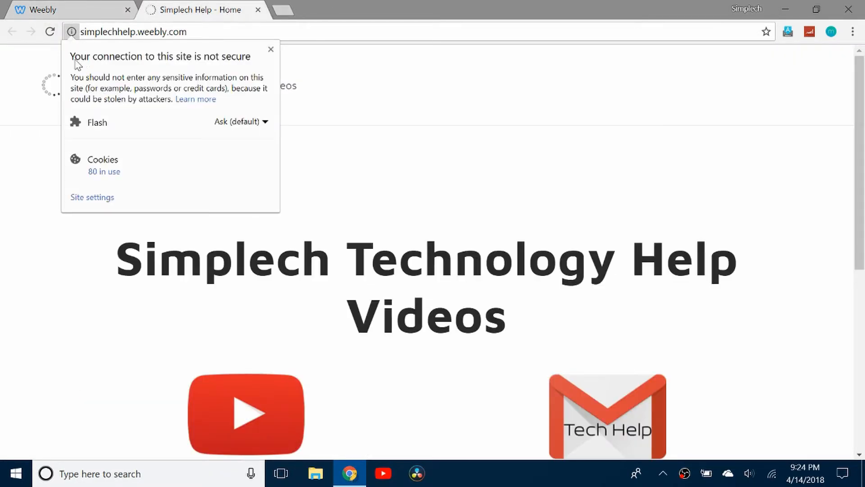
mouse_move(220, 71)
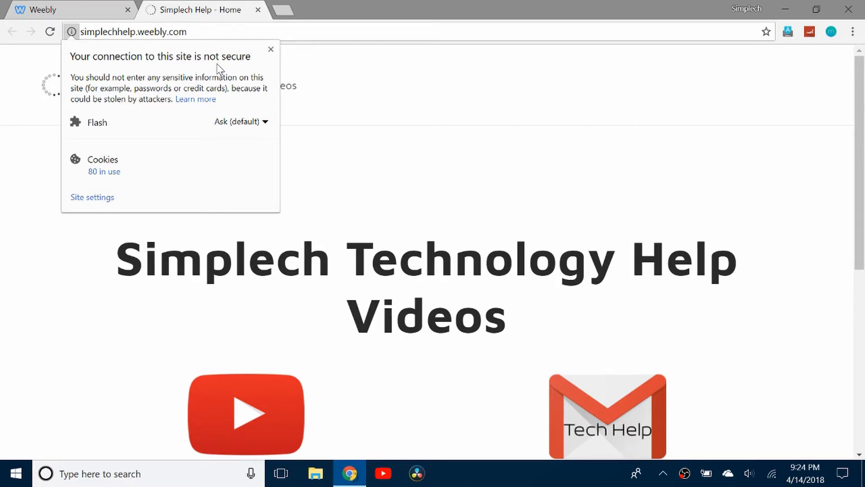
mouse_move(75, 82)
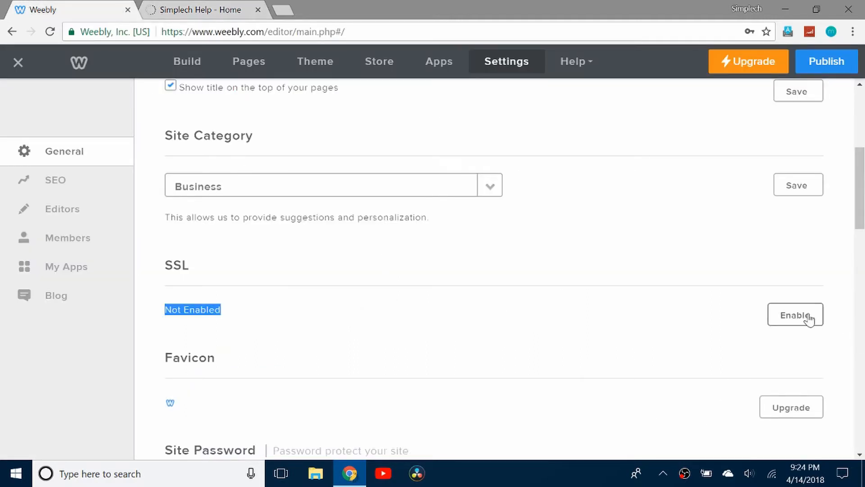
- Enable SSL in General settings and publish the Simplech Help site
click(795, 314)
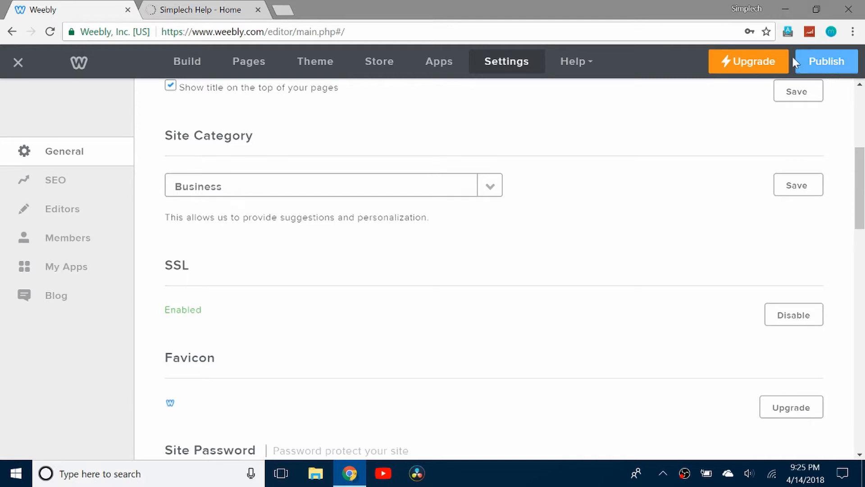
click(826, 60)
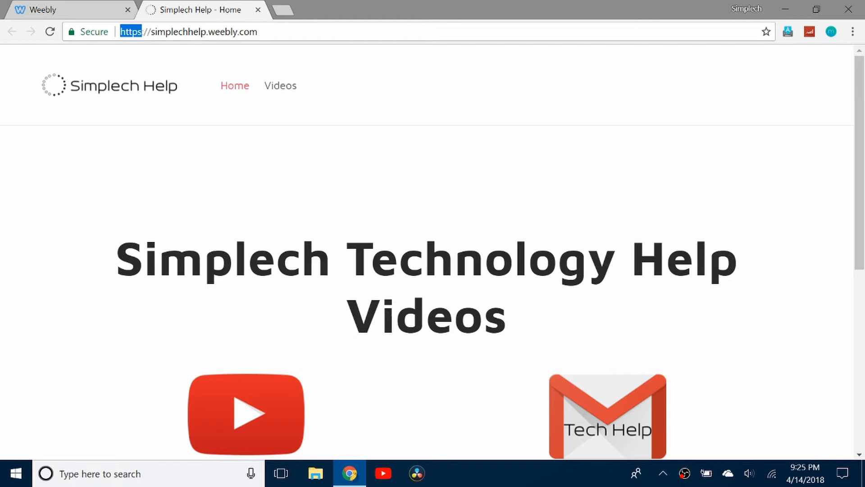
- Reload the live site and confirm it loads over https marked Secure
click(216, 221)
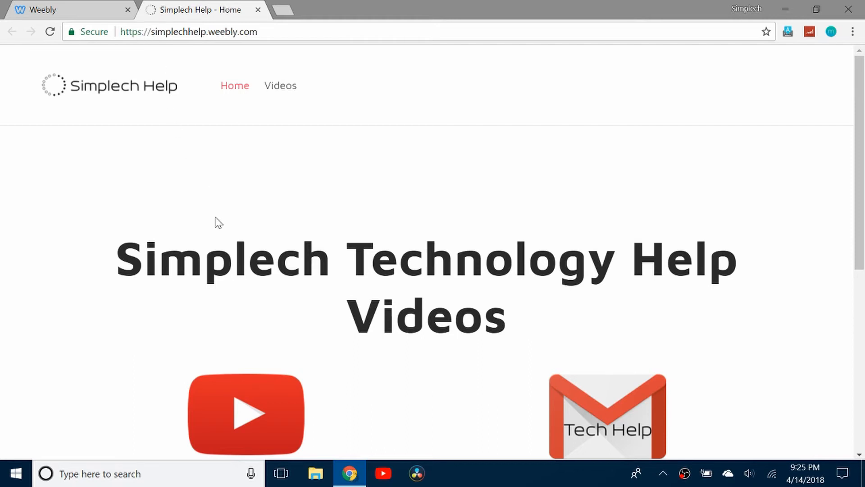